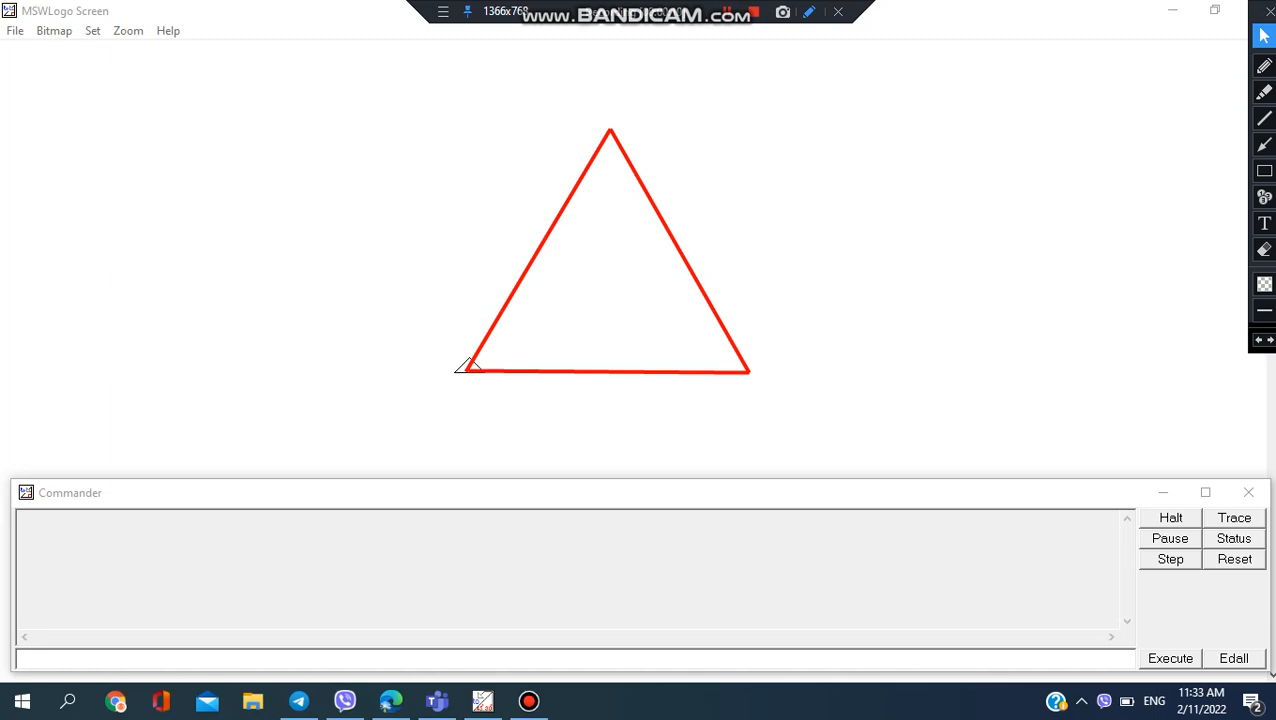
# Clear the red triangle with cs, leaving the turtle alone at home
pyautogui.click(1264, 66)
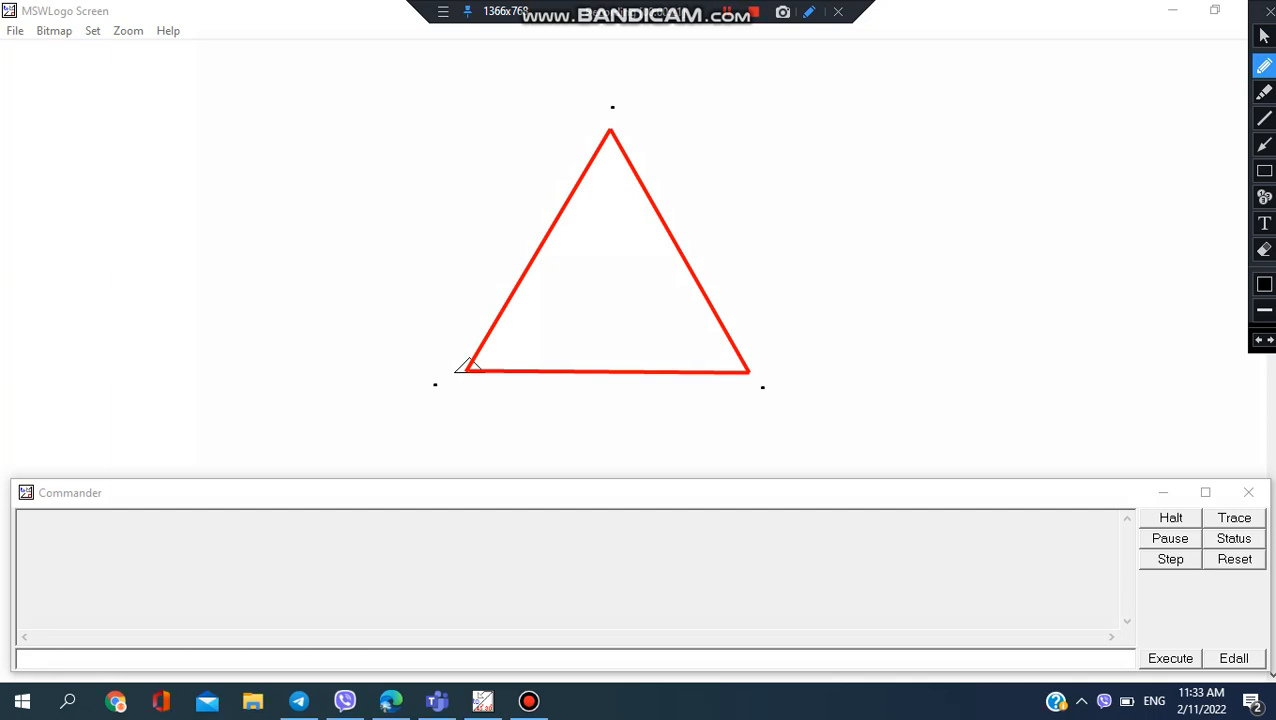
pyautogui.click(1264, 36)
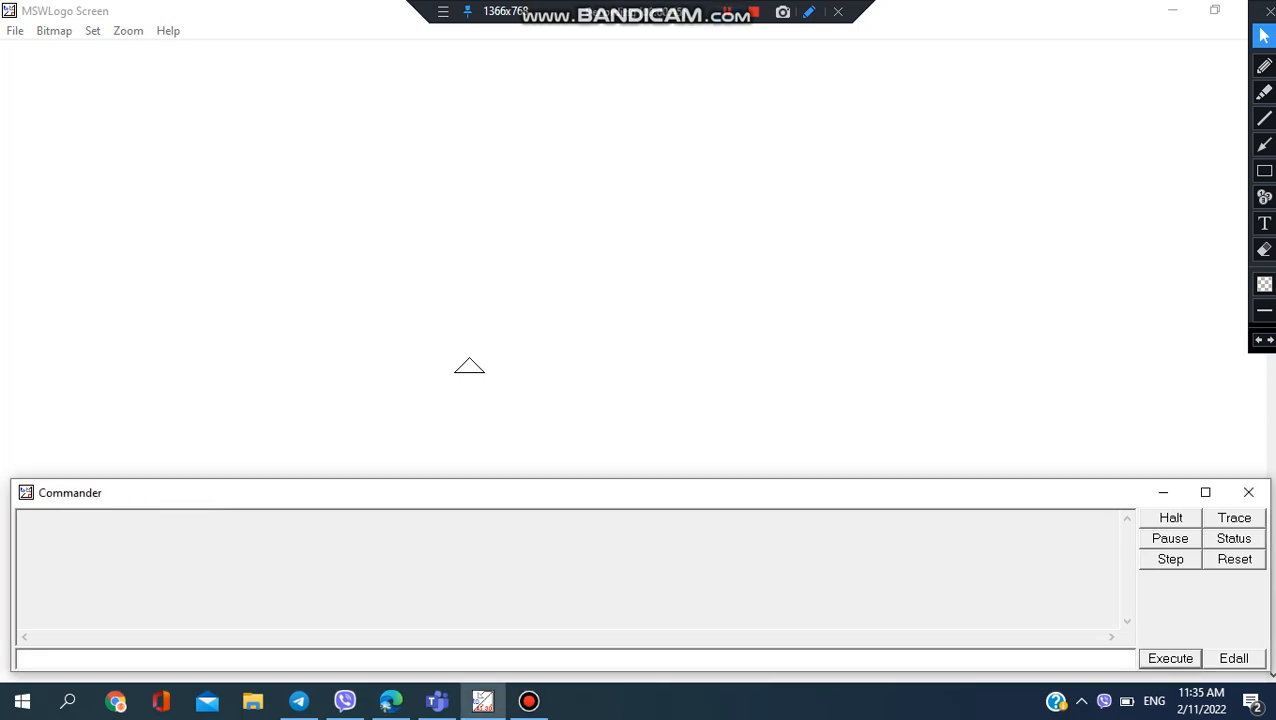
# Turn the turtle with rt 90 and draw a 300-step horizontal line with fd 300
pyautogui.write('rt 90')
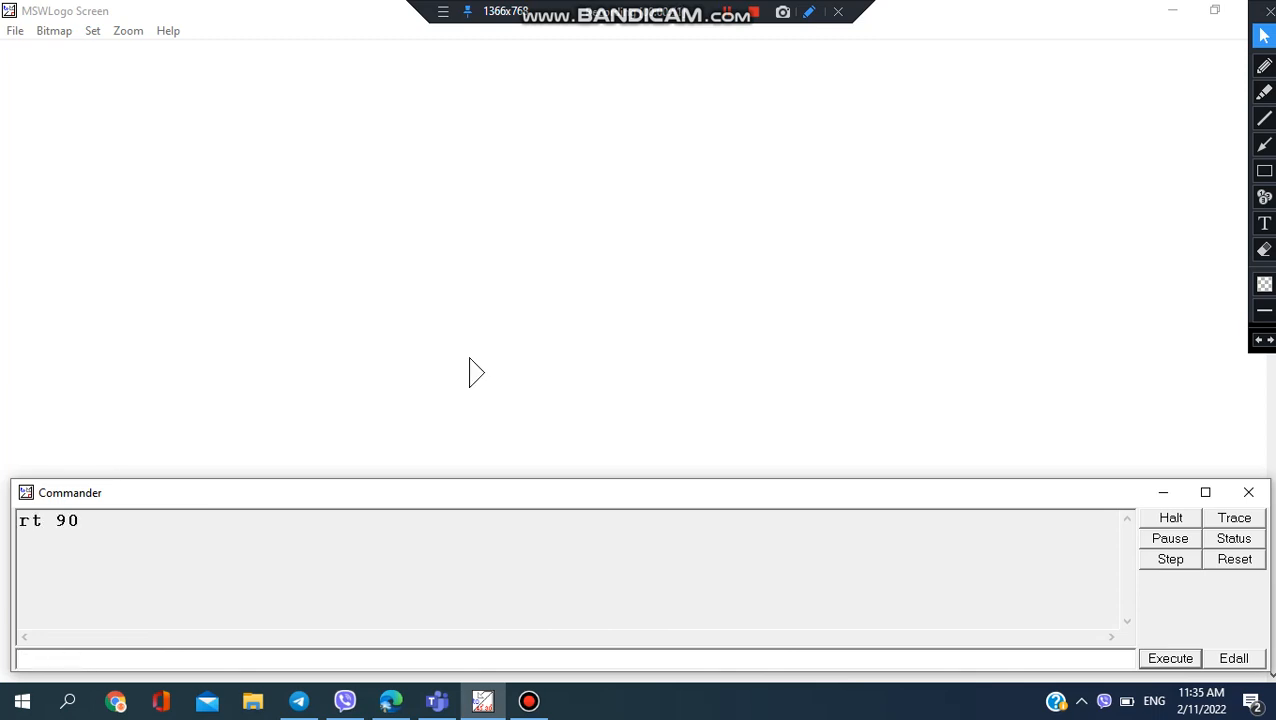
pyautogui.write('fd 300')
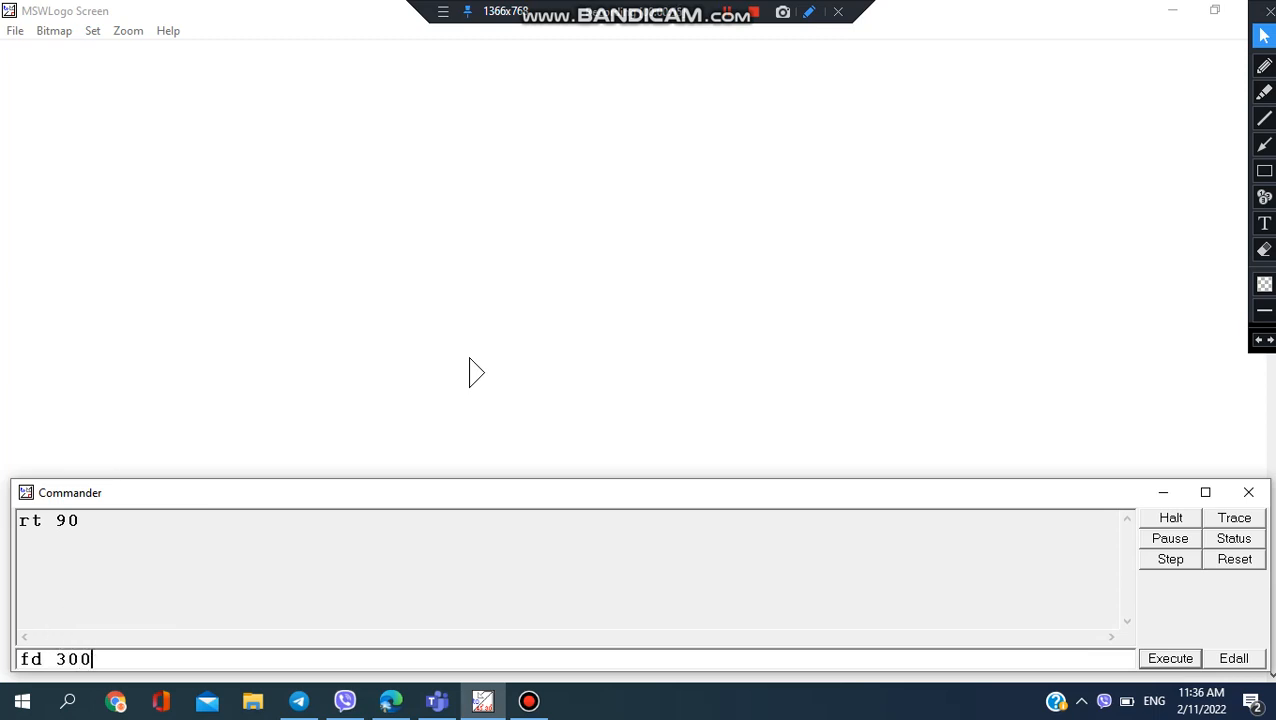
pyautogui.click(1168, 658)
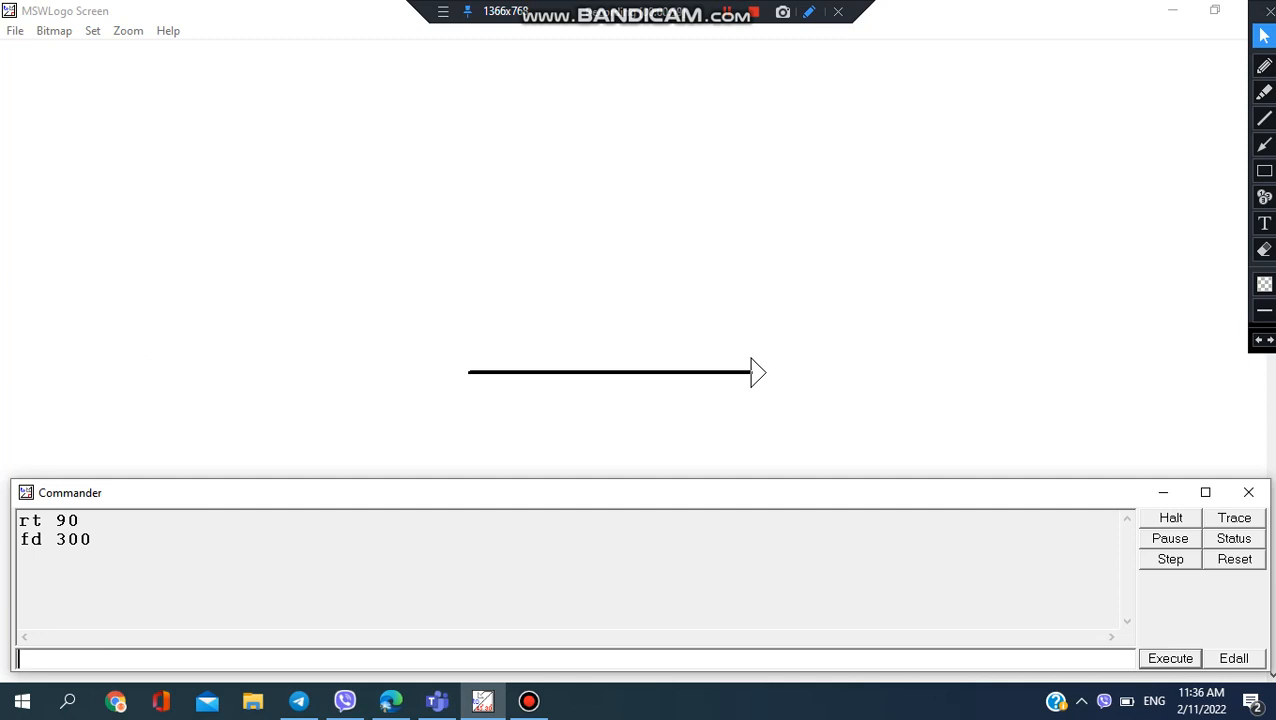
pyautogui.click(1264, 64)
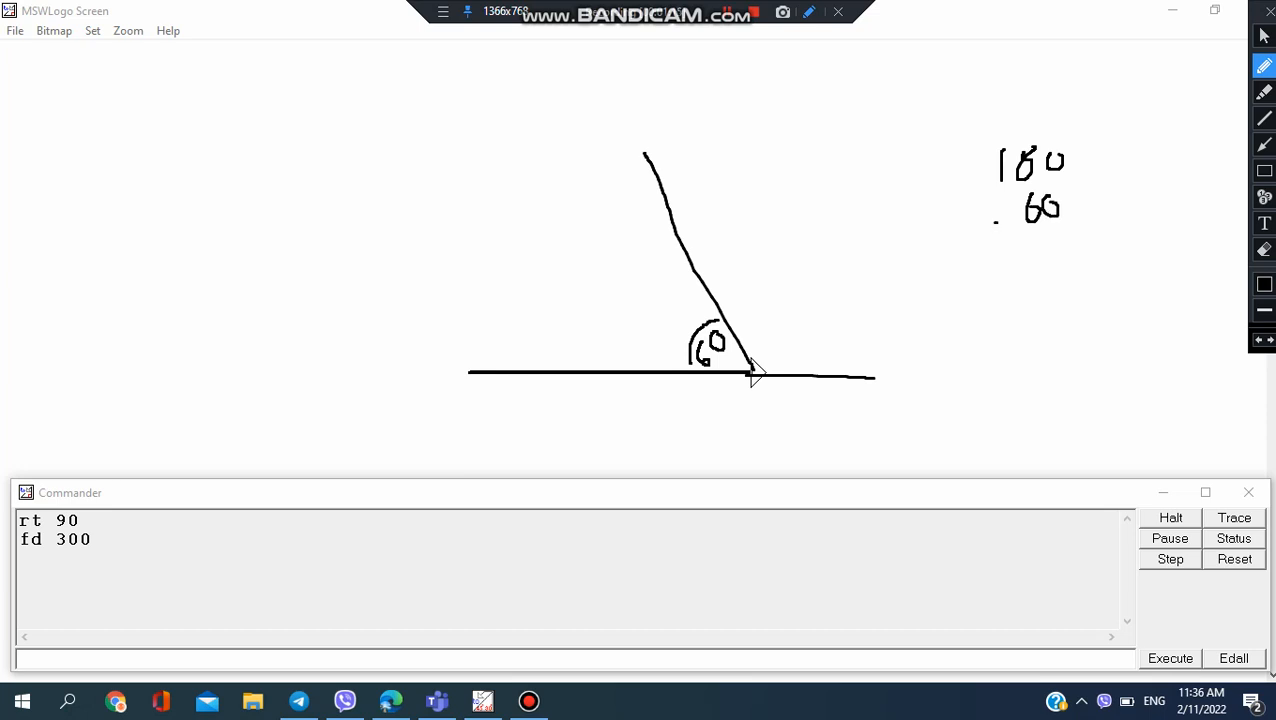
pyautogui.moveTo(996, 228); pyautogui.dragTo(1120, 256)
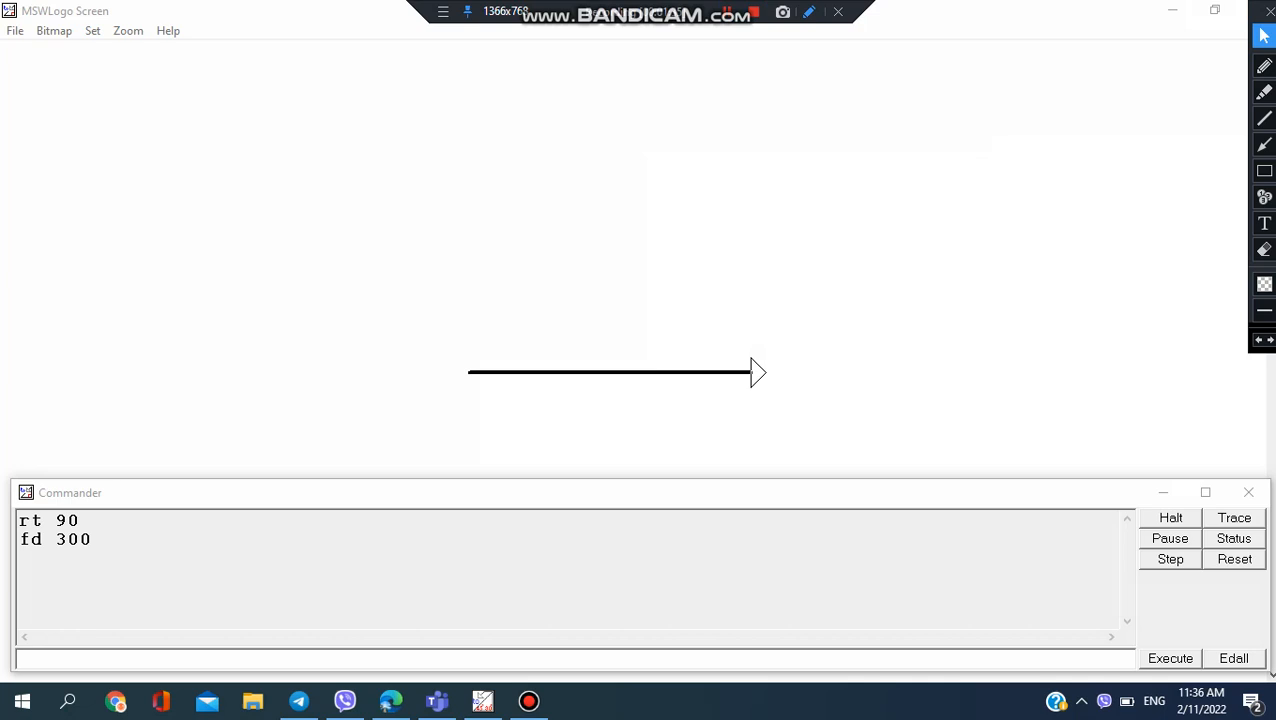
# Turn lt 120 and draw the second 300-step side with fd 300
pyautogui.write('l')
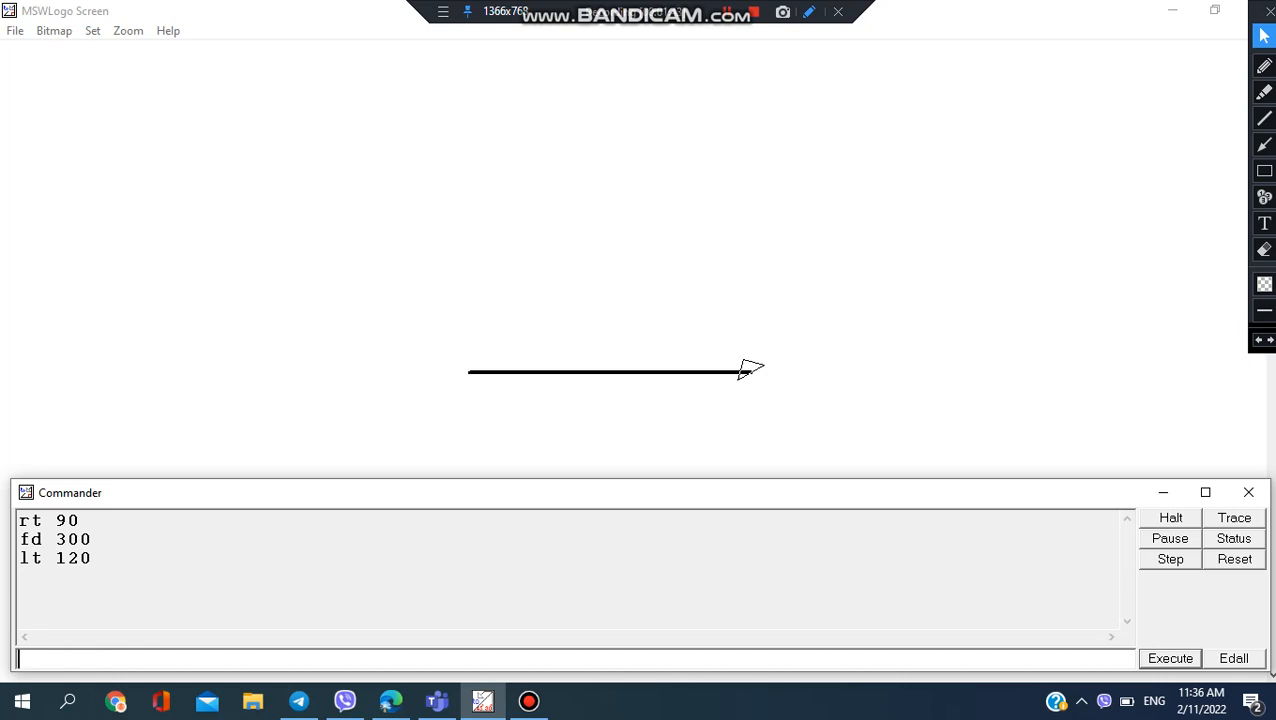
pyautogui.write('fd')
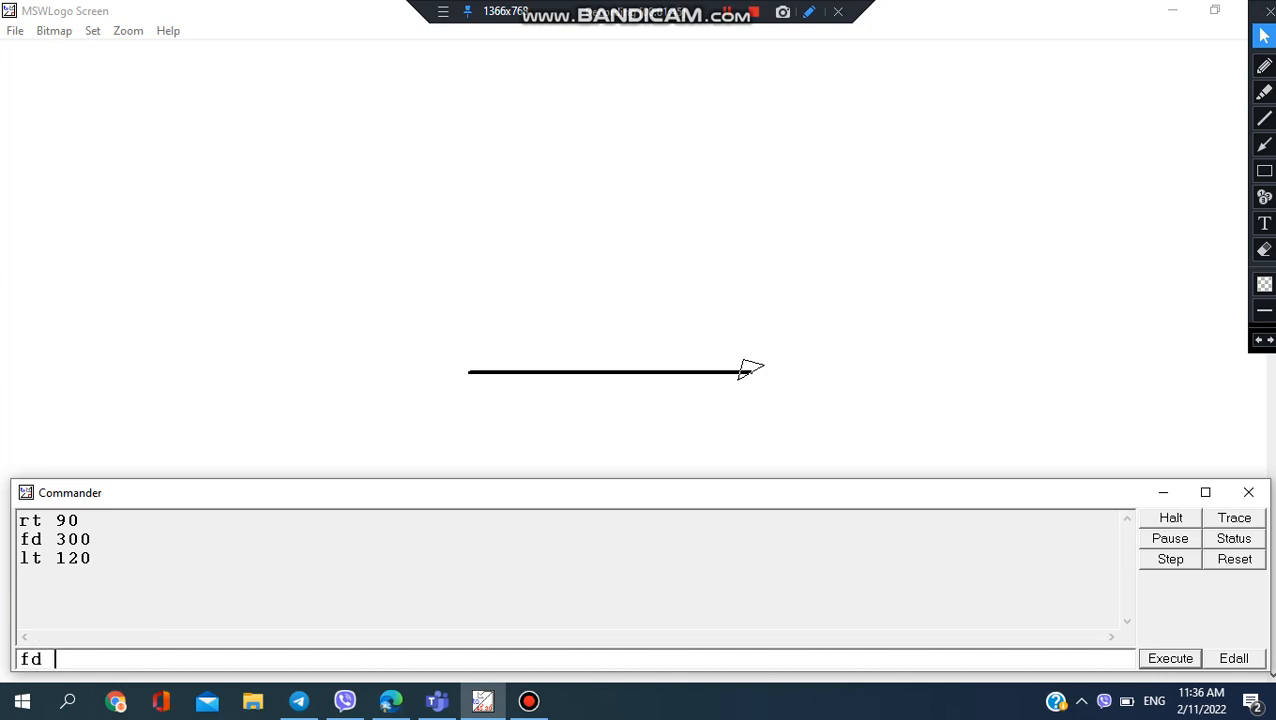
pyautogui.write('300')
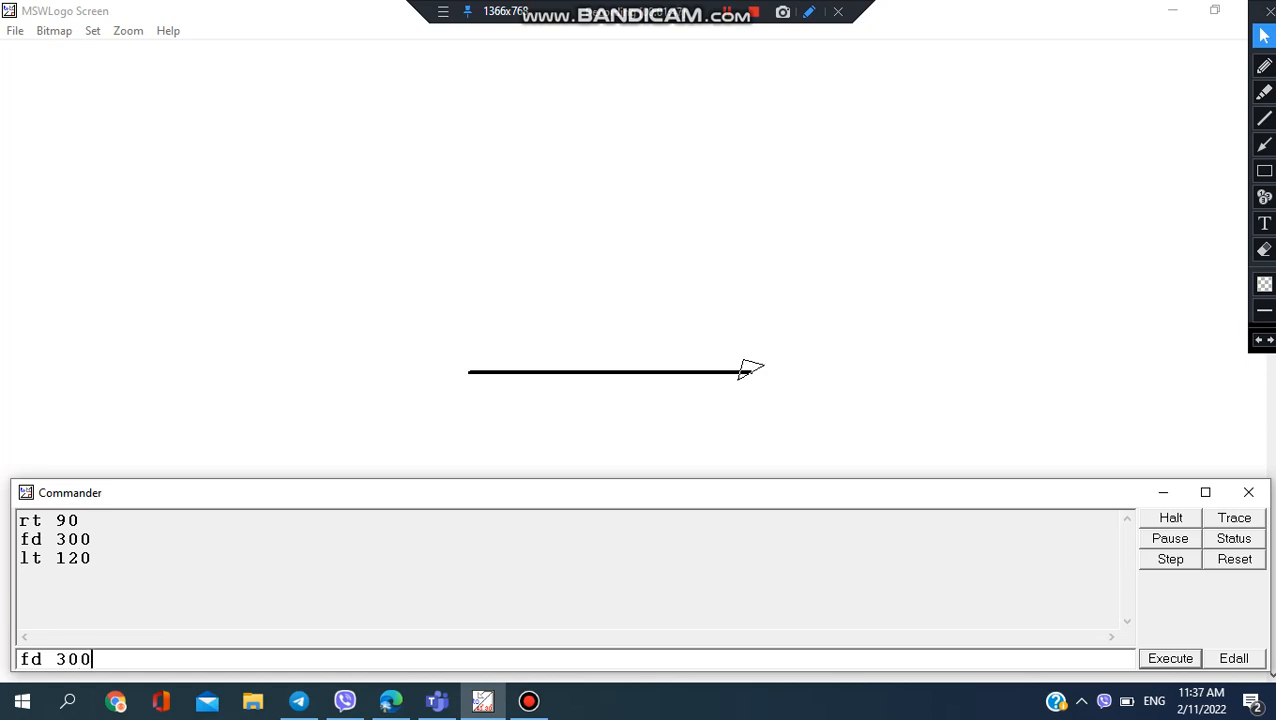
pyautogui.click(1168, 658)
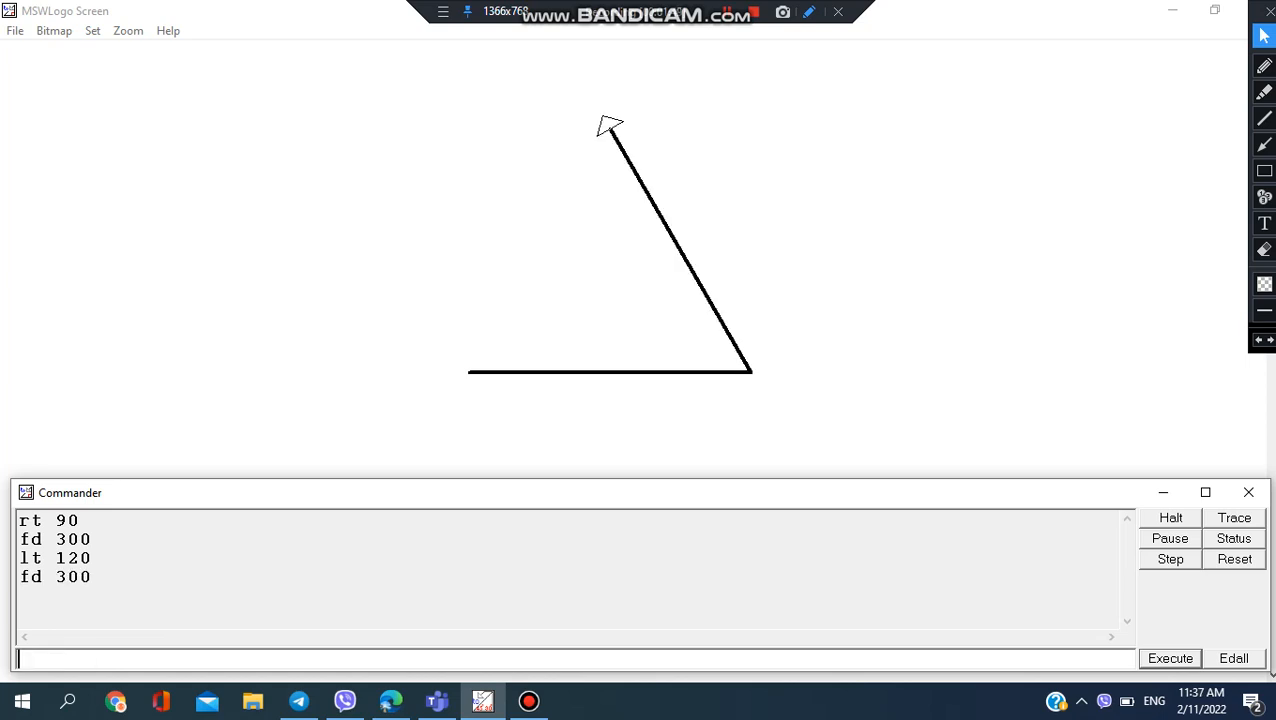
# Turn lt 120 again and draw the third 300-step side with fd 300
pyautogui.write('lt')
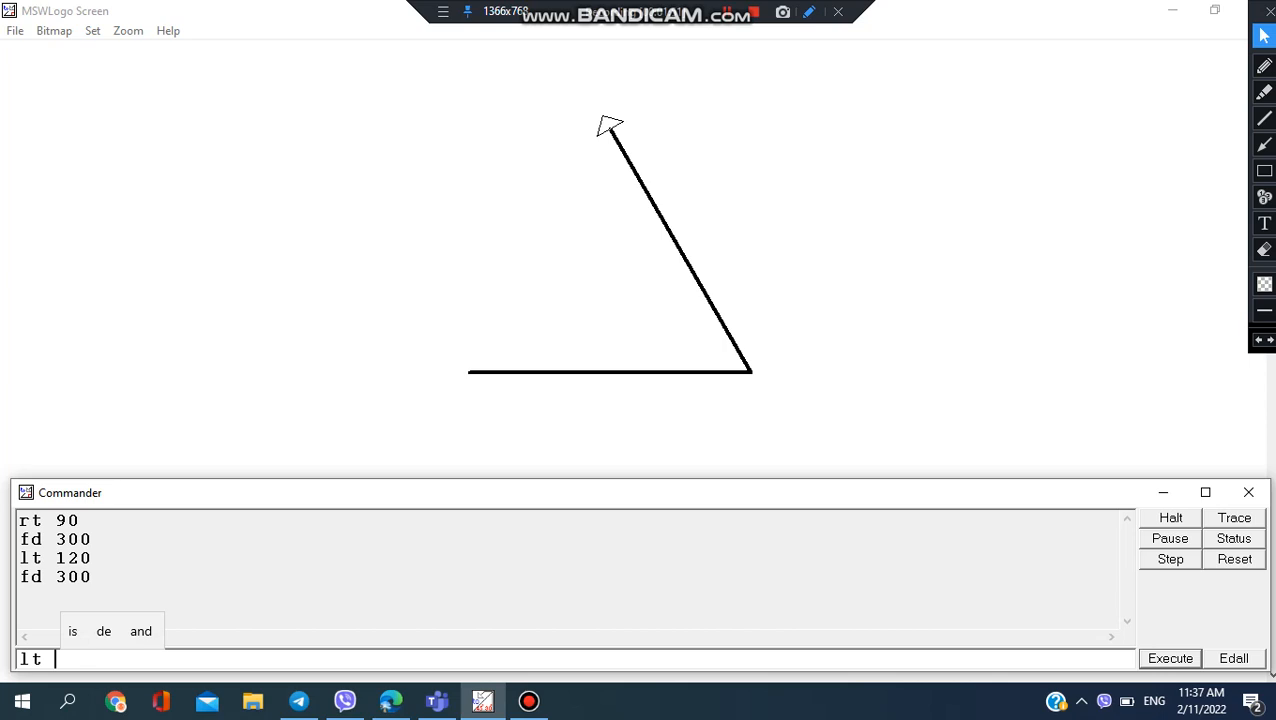
pyautogui.press('Return')
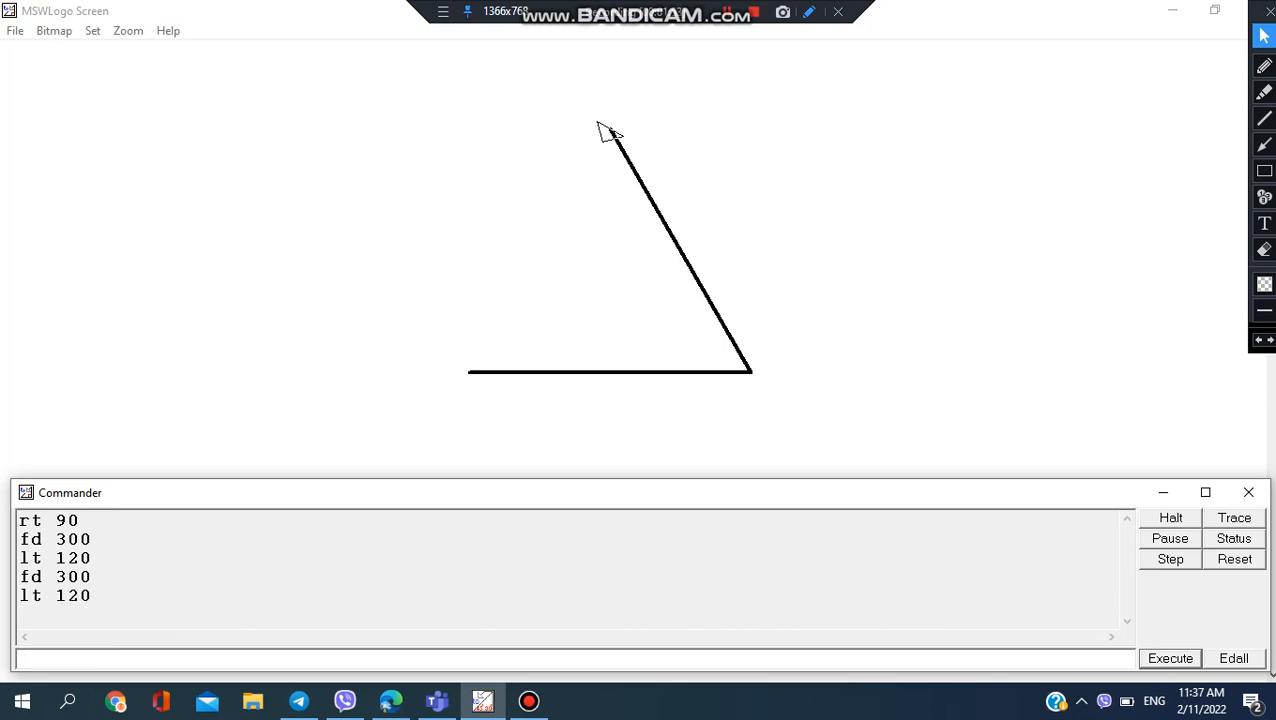
pyautogui.write('fd 300')
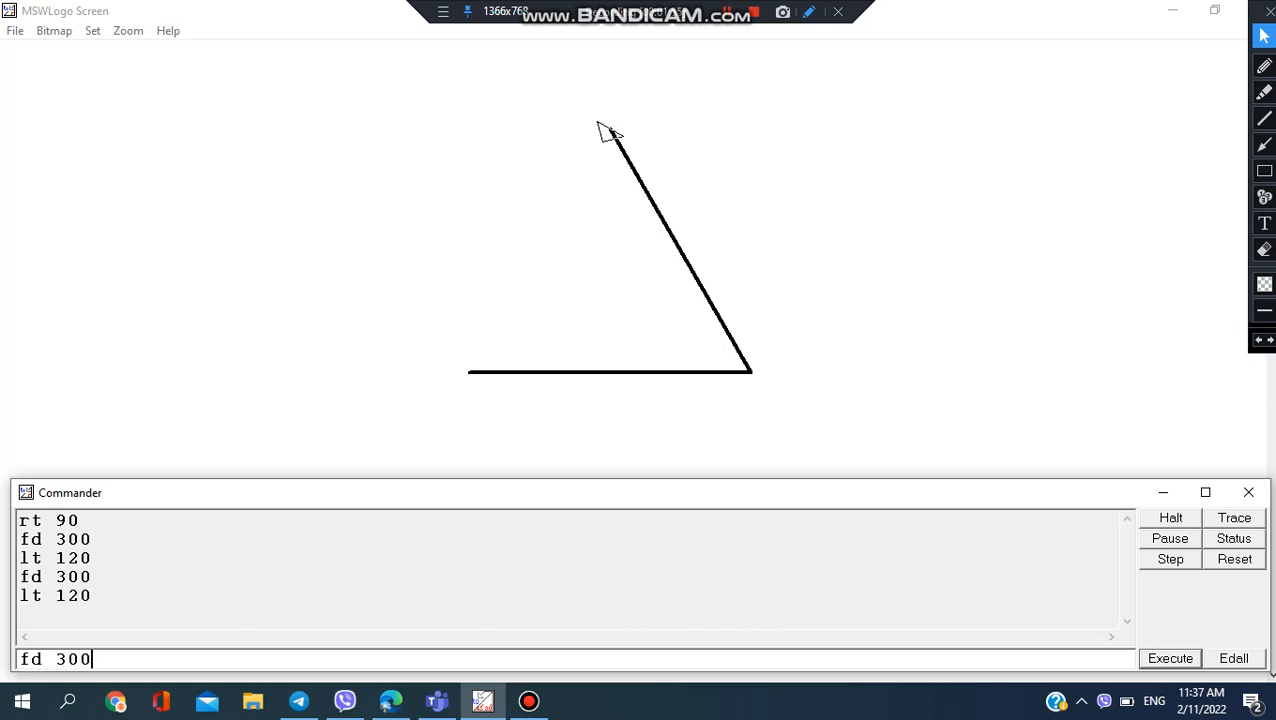
pyautogui.click(1168, 658)
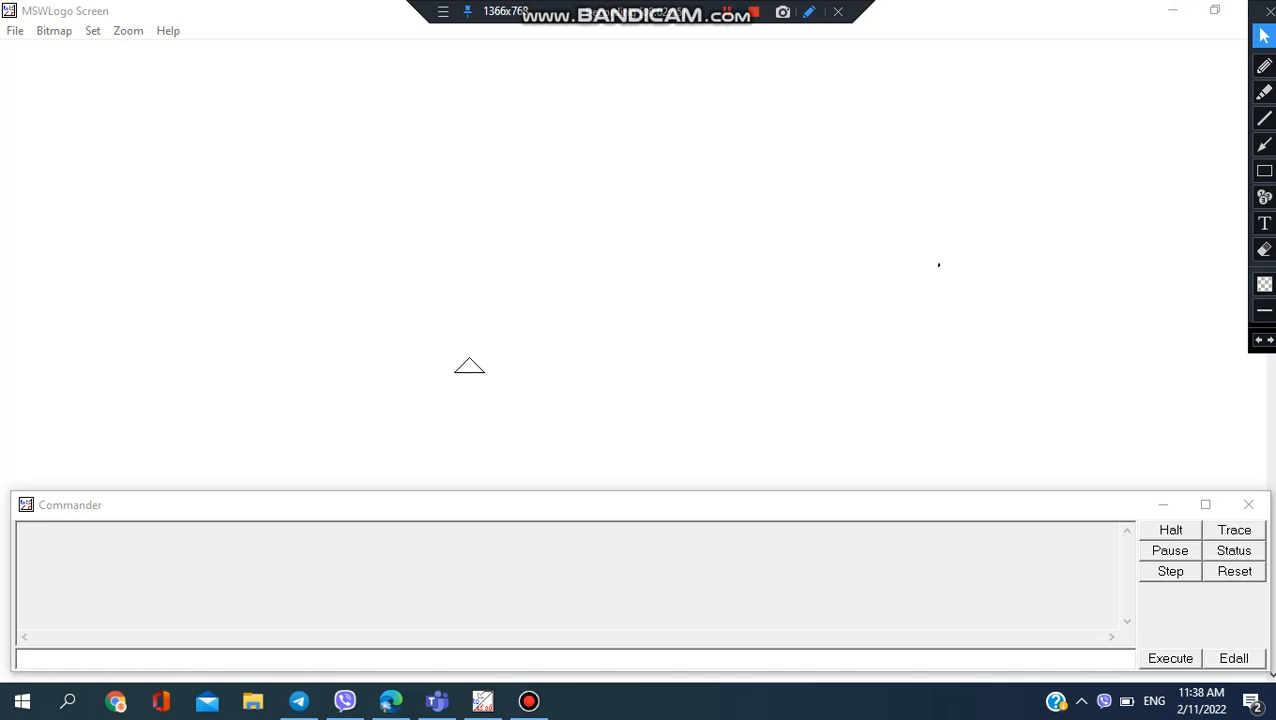
# Draw the whole equilateral triangle with repeat 3[fd 300 lt 120]
pyautogui.write('repeat 3')
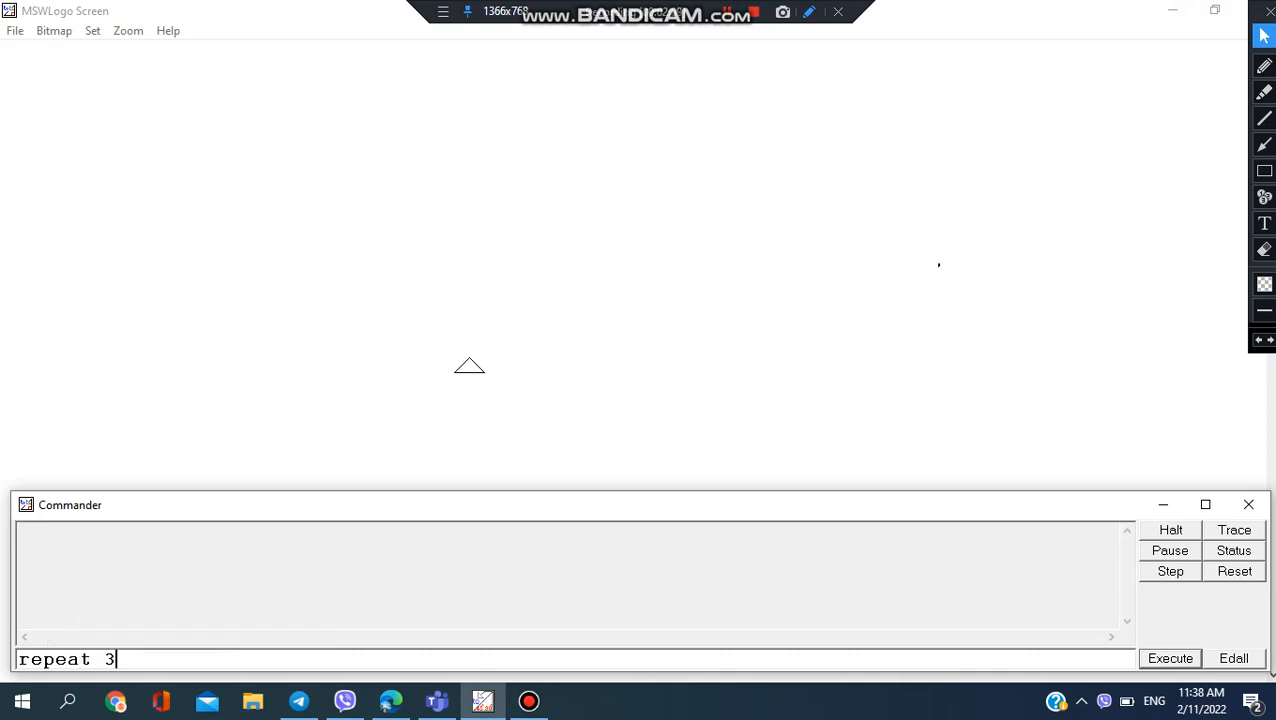
pyautogui.write('[')
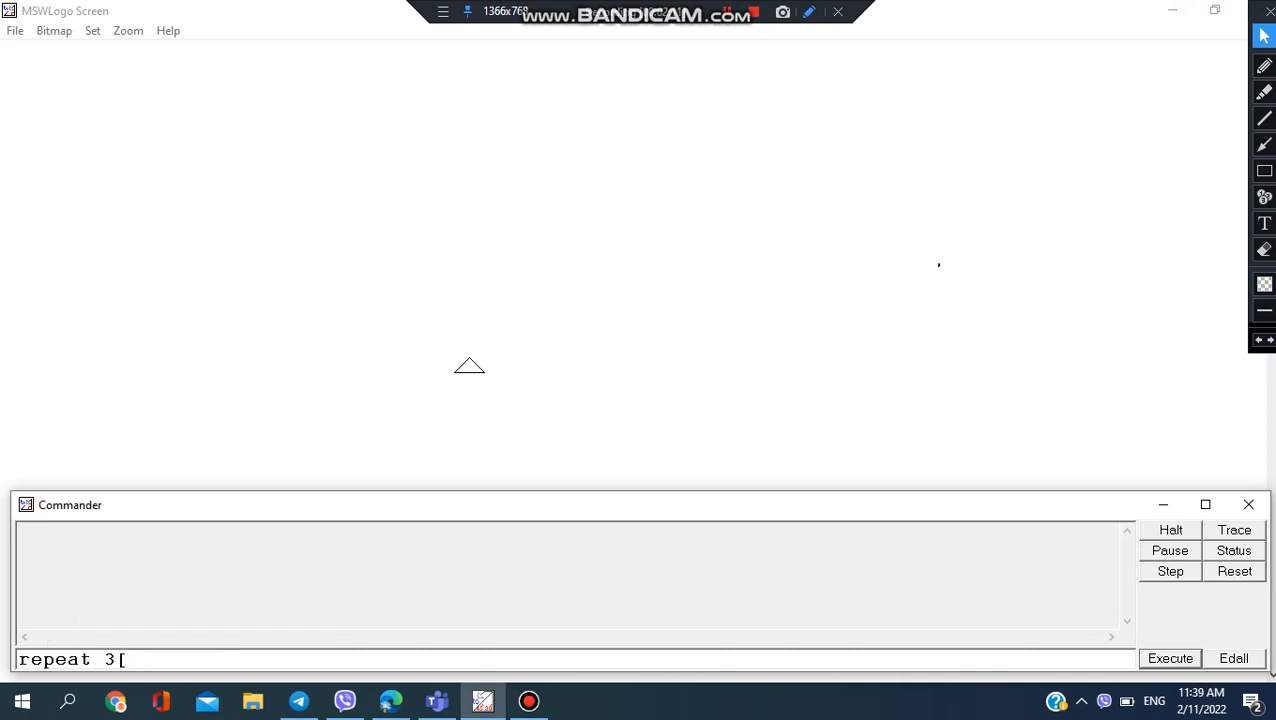
pyautogui.write('fd 300')
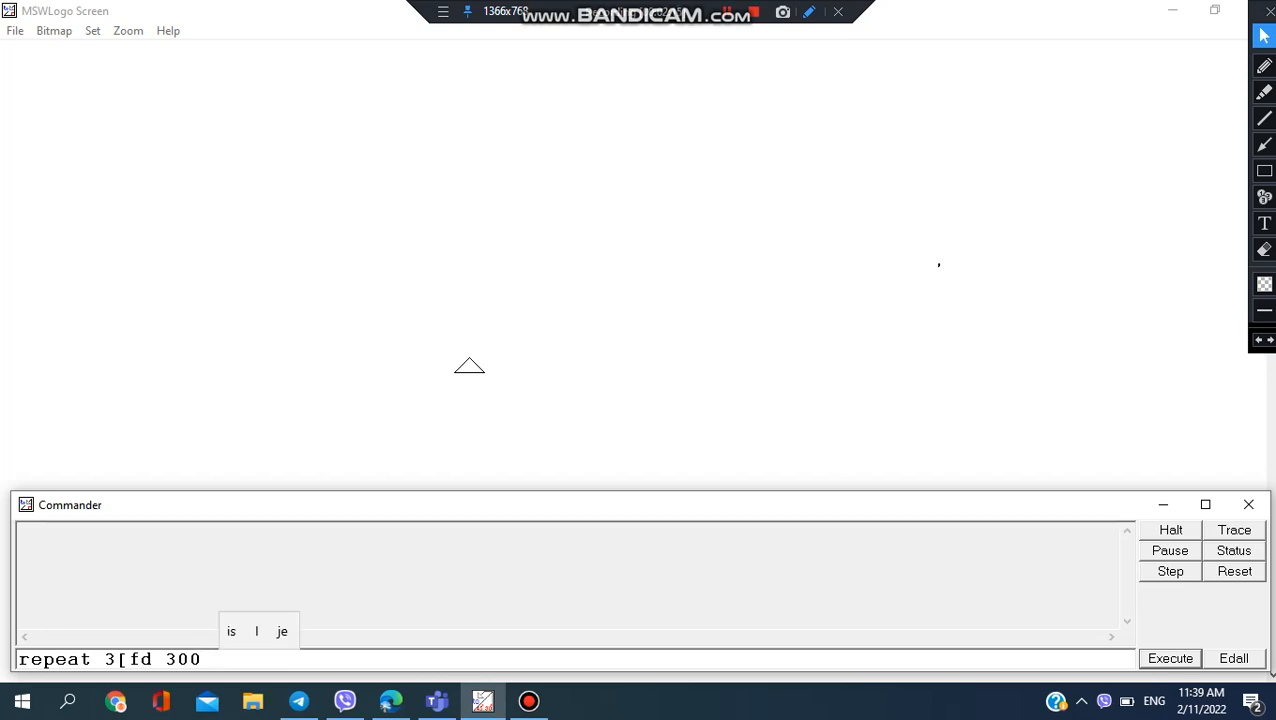
pyautogui.write('lt')
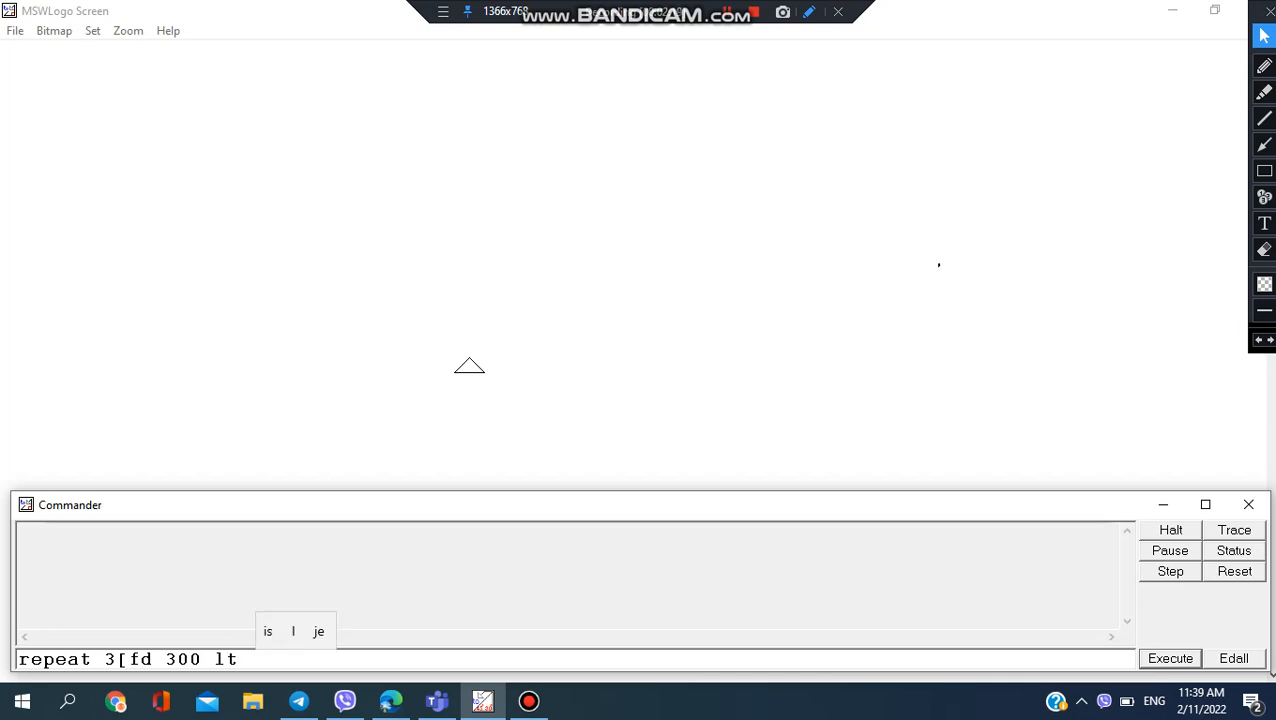
pyautogui.write('120]')
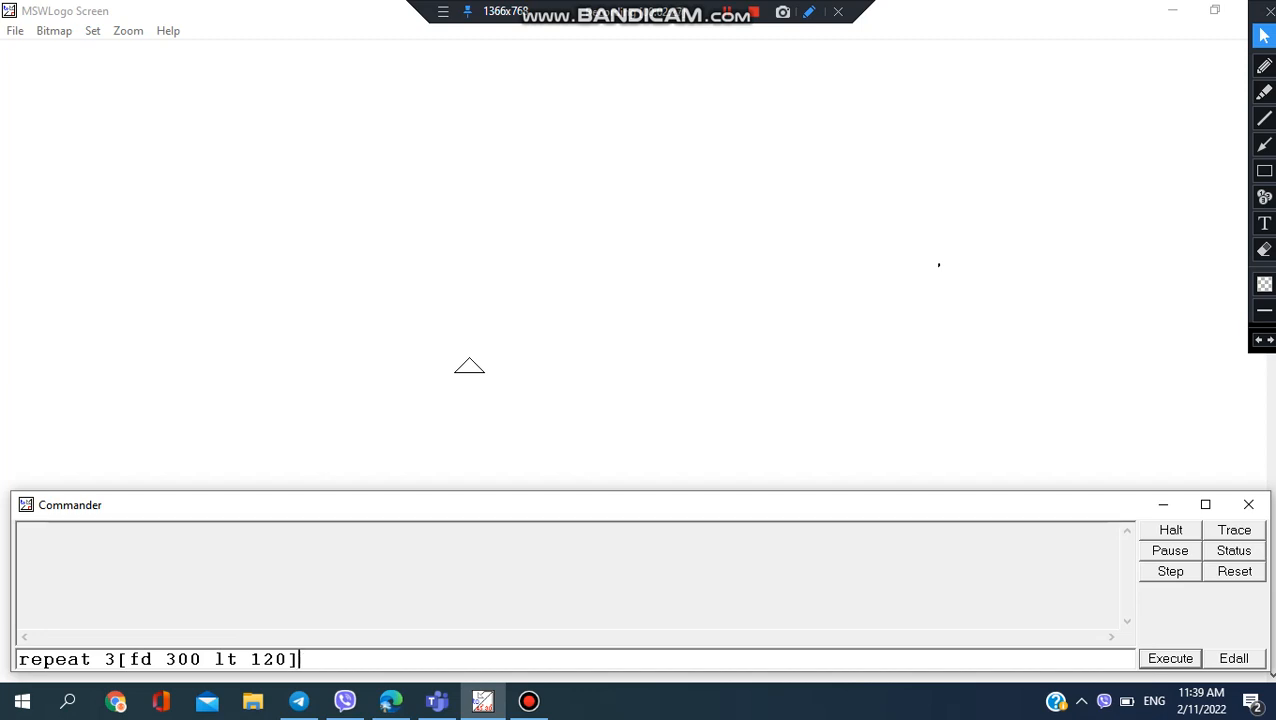
pyautogui.click(1168, 658)
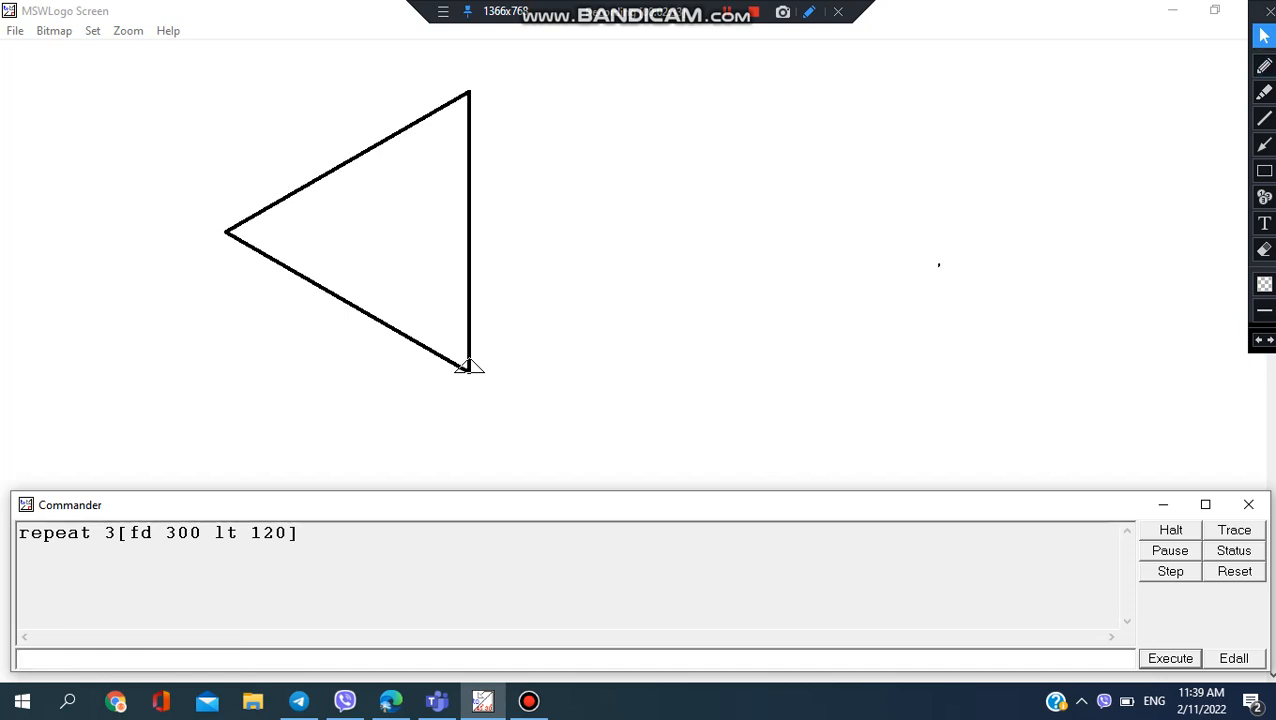
pyautogui.moveTo(1264, 36)
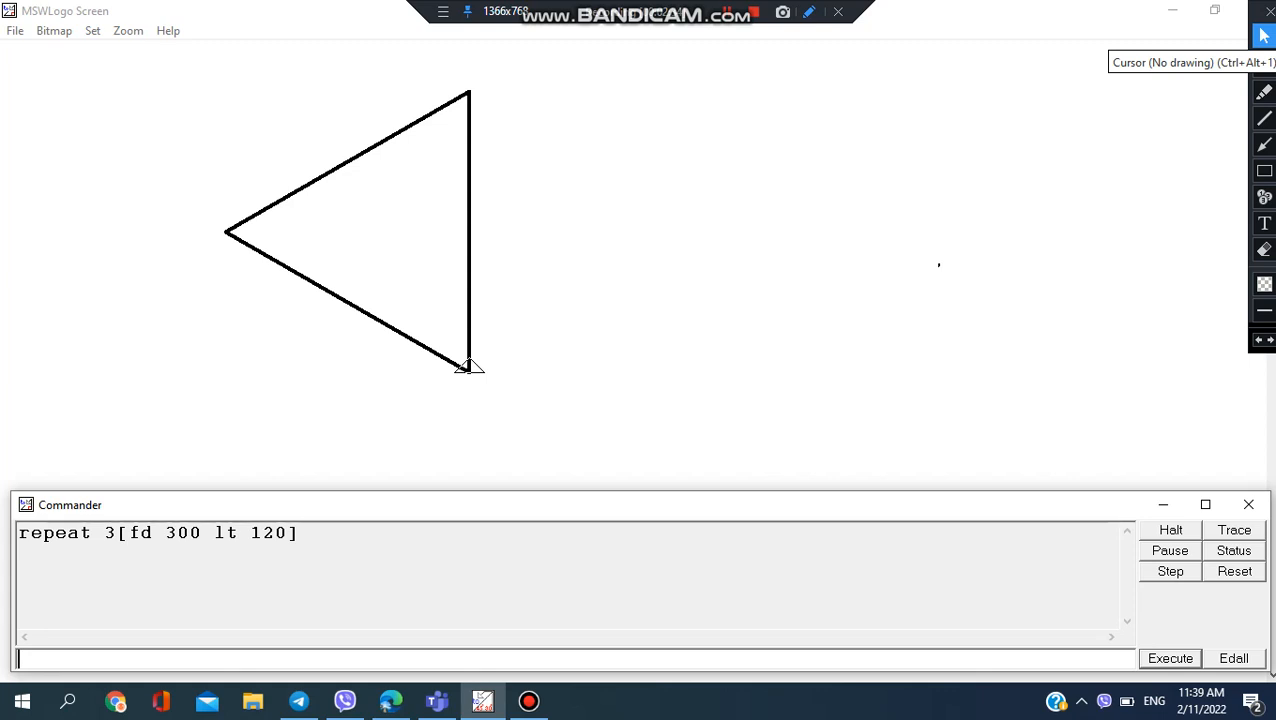